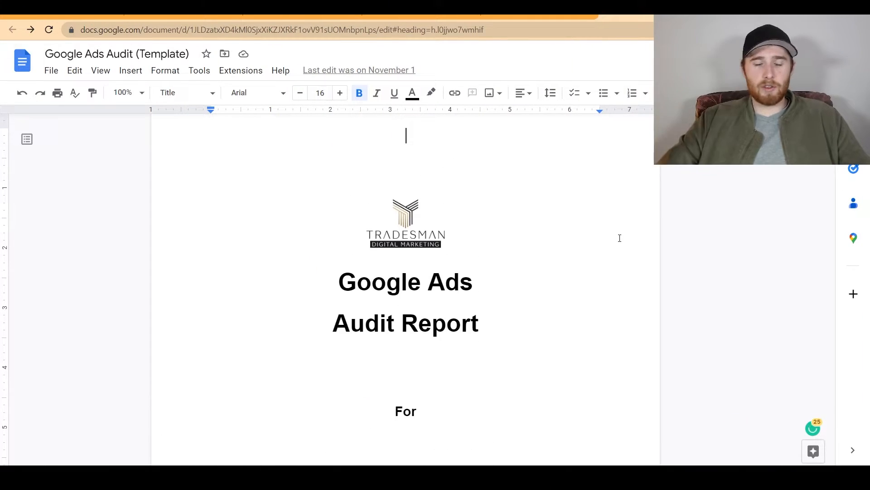
# Scroll past the title page to the Analysis and Observations findings for the XYZ Campaign
pyautogui.scroll(-3)
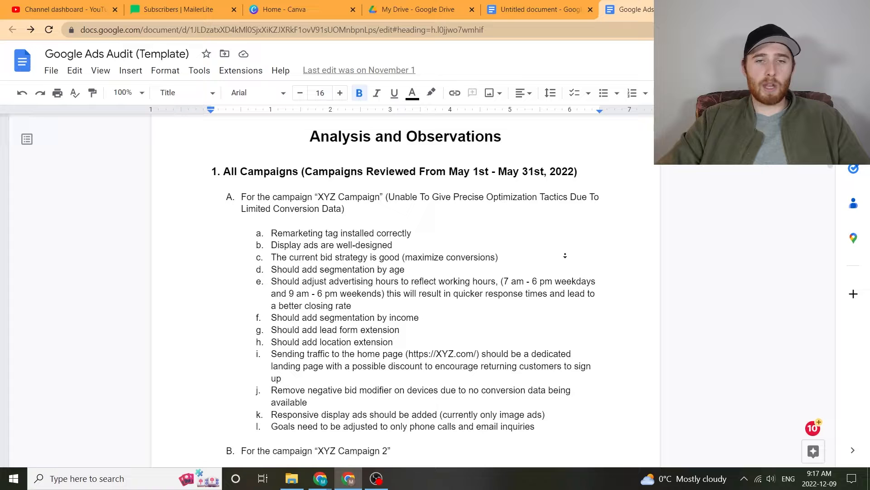
# Scroll through the campaign findings, Geotargeting and Ad Scheduling to section 4's negative keyword list
pyautogui.scroll(-3)
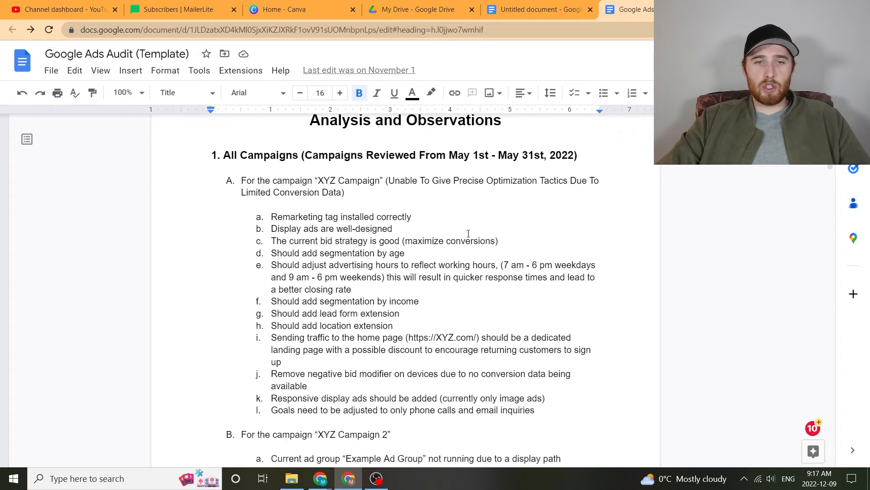
pyautogui.scroll(-3)
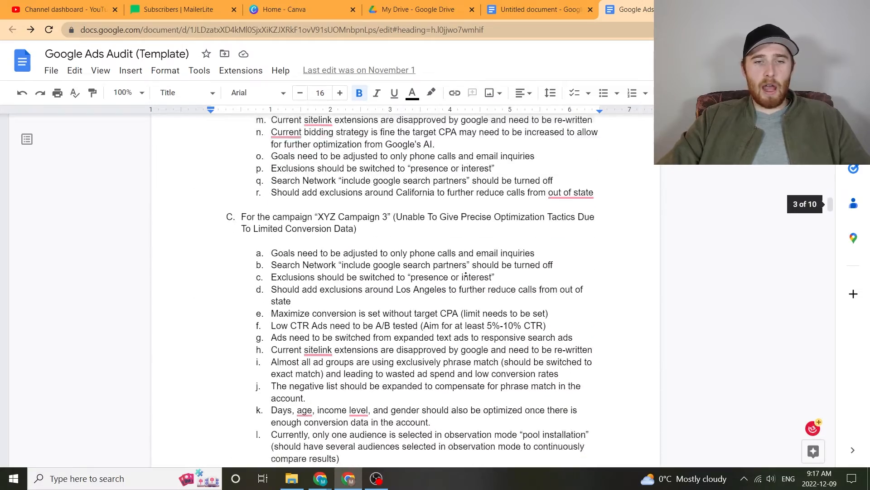
pyautogui.scroll(-3)
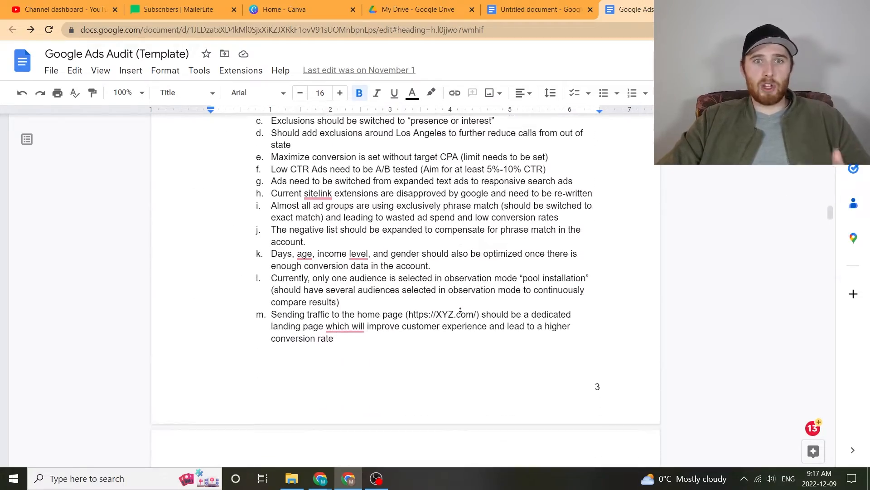
pyautogui.scroll(-3)
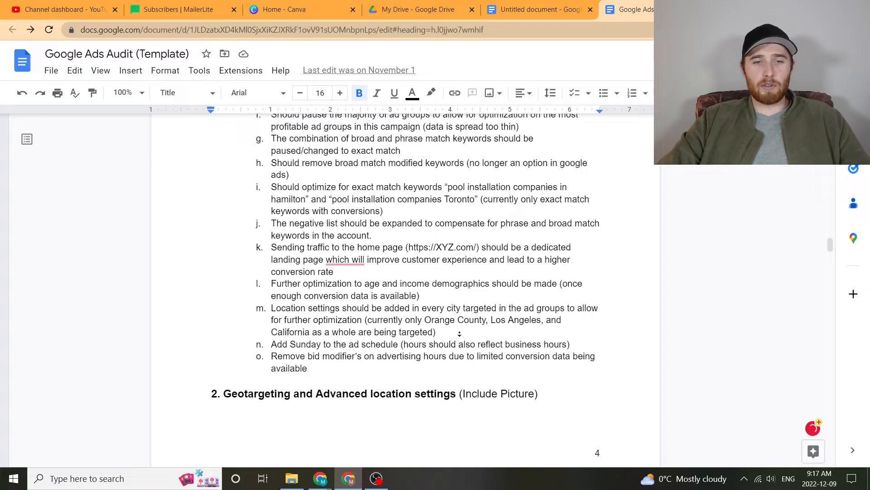
pyautogui.scroll(-3)
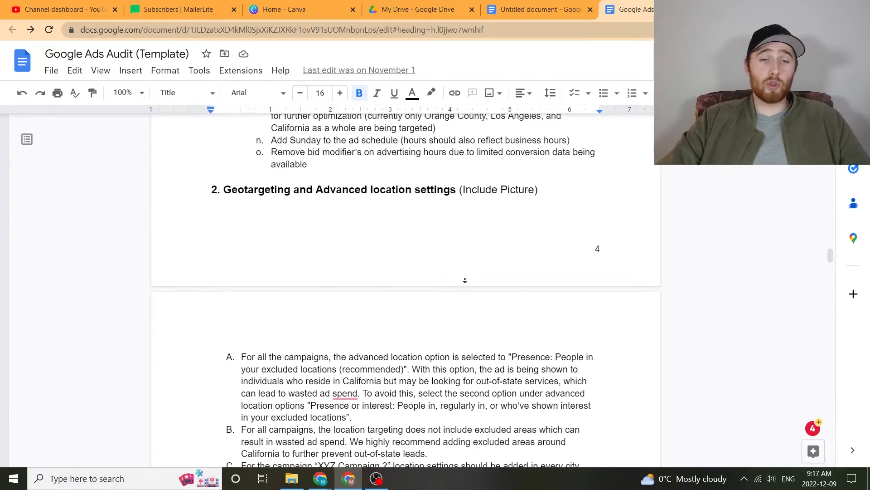
pyautogui.scroll(-3)
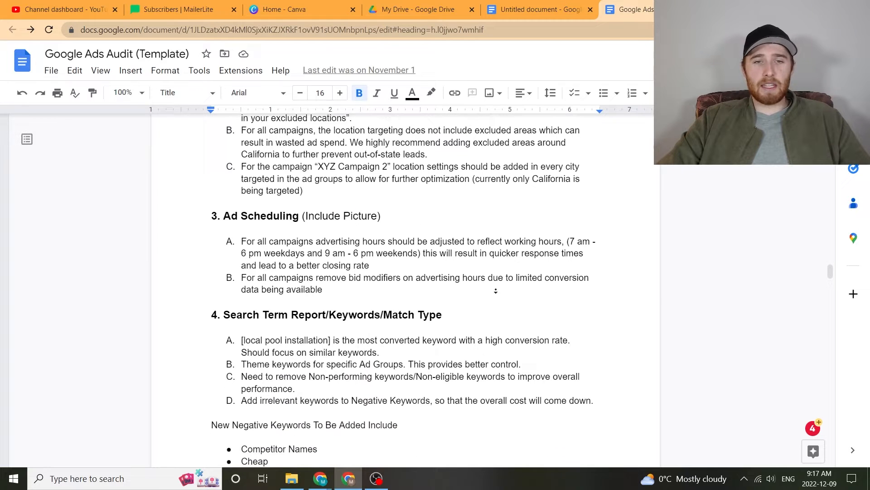
pyautogui.scroll(-3)
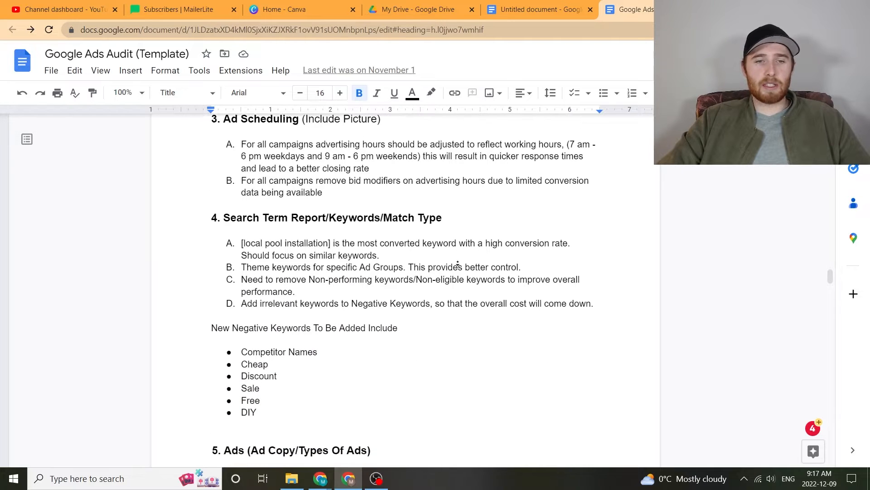
pyautogui.scroll(-3)
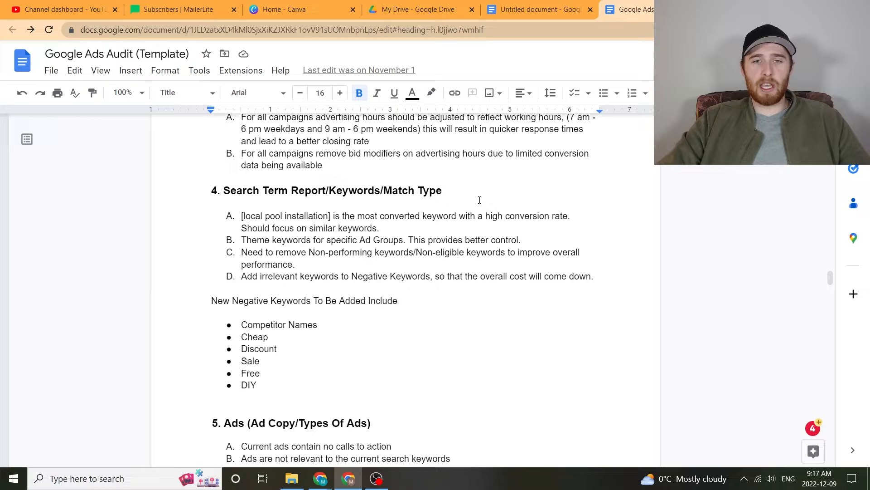
pyautogui.scroll(-3)
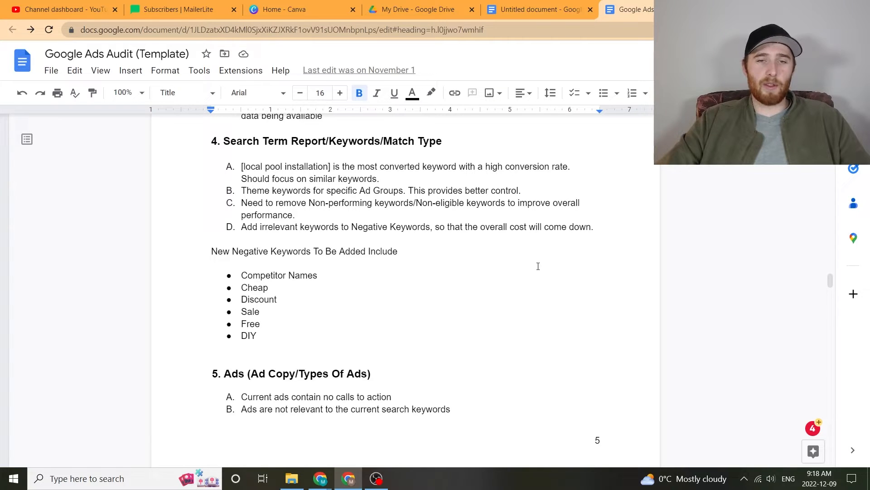
# Scroll past Ads and Ad Groups to sections 7–8 and select the pagespeed.web.dev URL
pyautogui.scroll(-3)
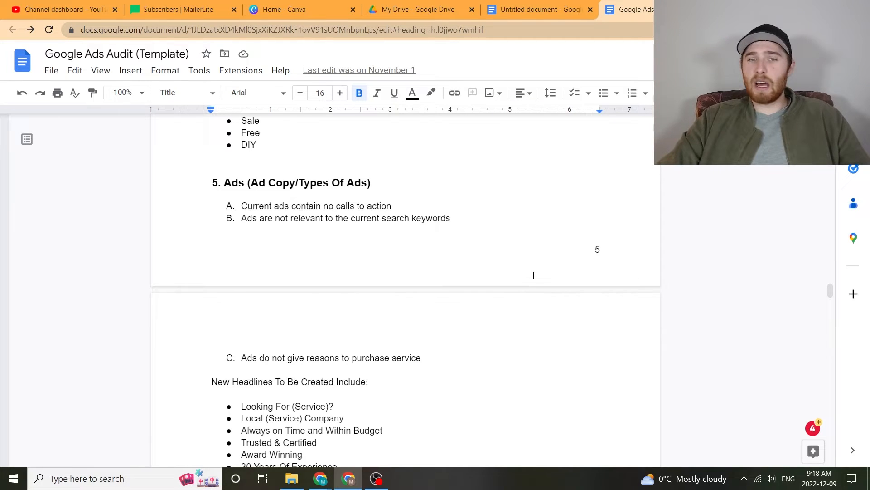
pyautogui.scroll(-3)
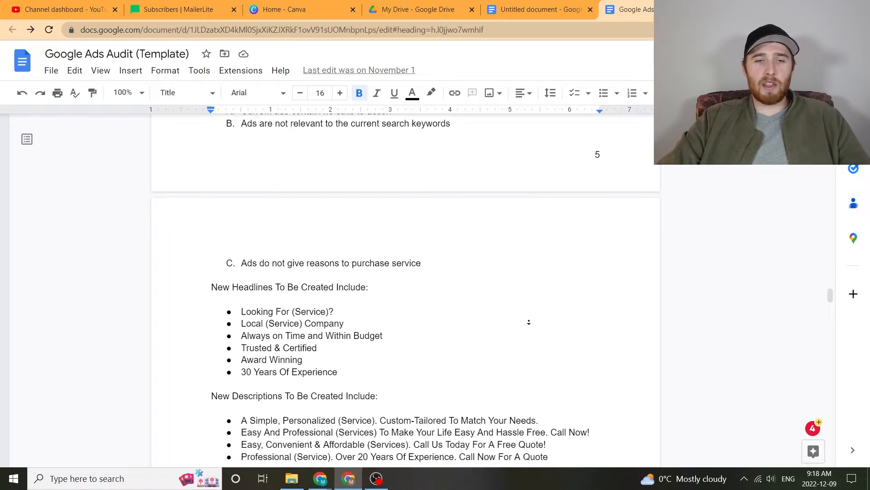
pyautogui.scroll(-3)
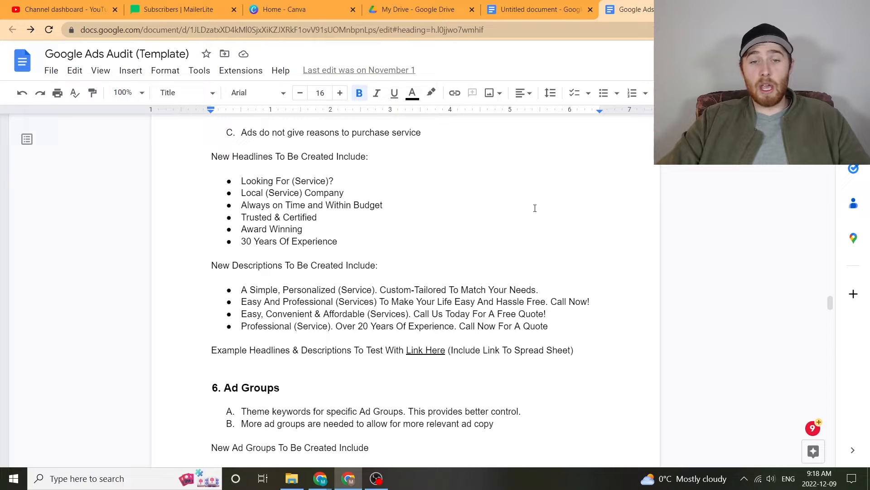
pyautogui.scroll(-3)
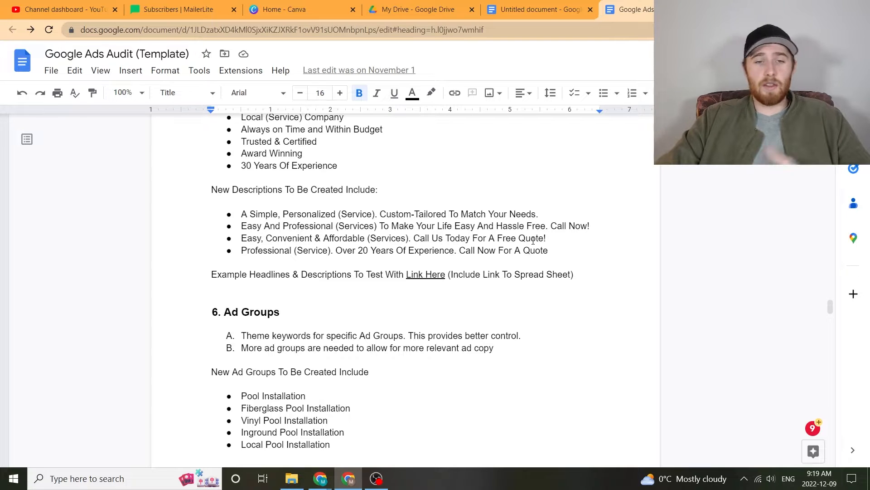
pyautogui.scroll(-3)
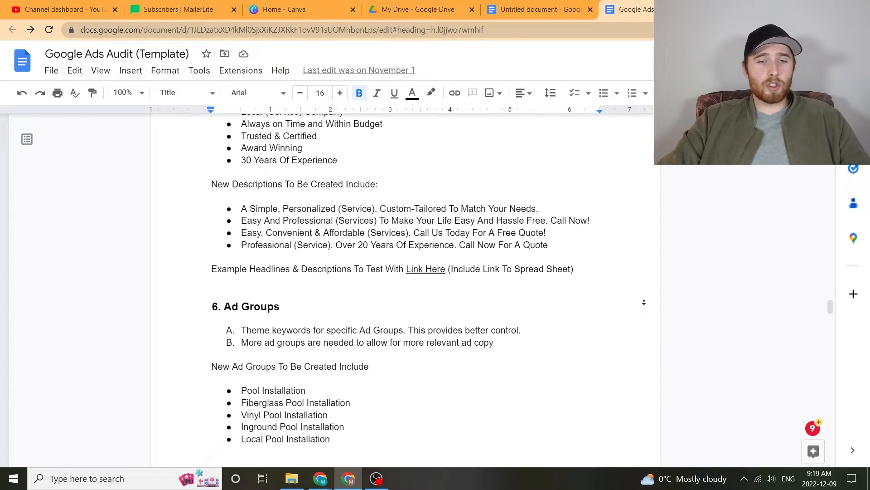
pyautogui.scroll(-3)
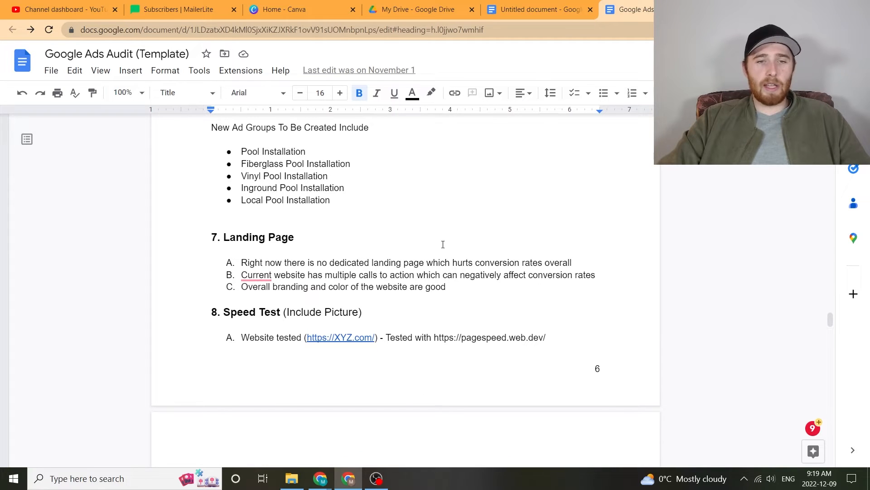
pyautogui.scroll(-3)
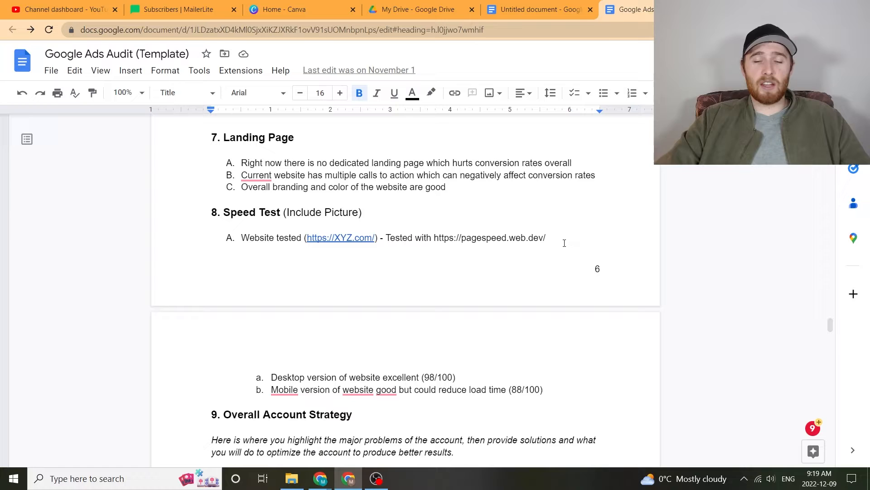
pyautogui.moveTo(441, 237); pyautogui.dragTo(546, 237)
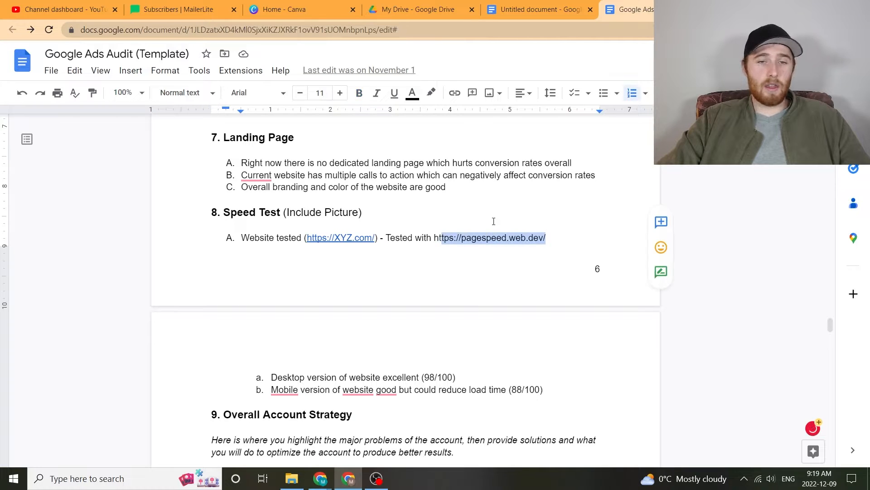
# Scroll past Overall Account Strategy into the Appendix Checklist table's Structure, Account Settings and Tracking rows
pyautogui.scroll(-3)
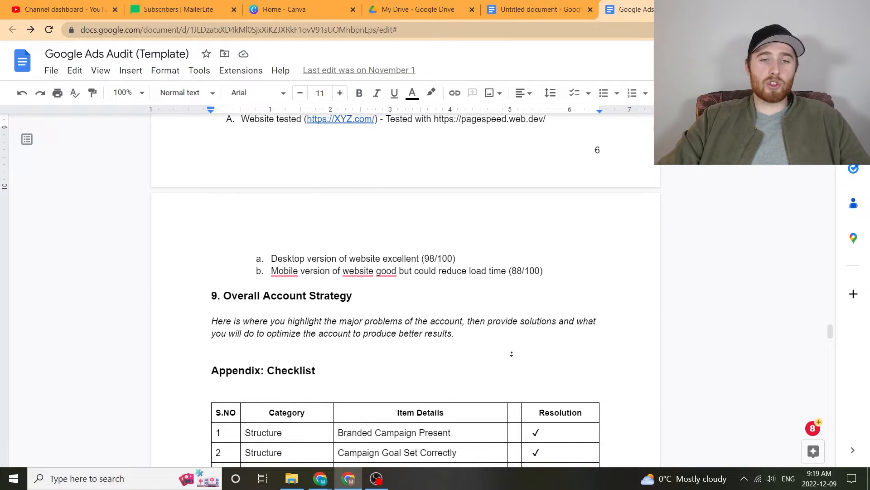
pyautogui.scroll(-3)
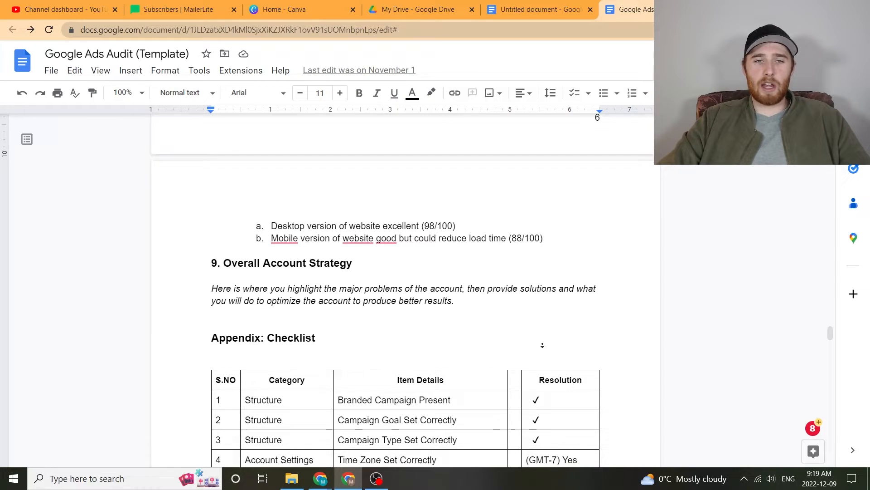
pyautogui.scroll(-3)
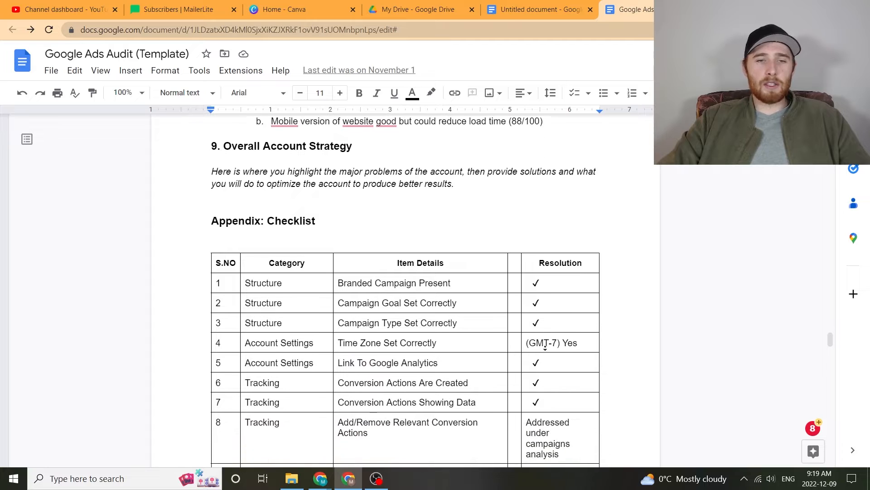
pyautogui.scroll(-3)
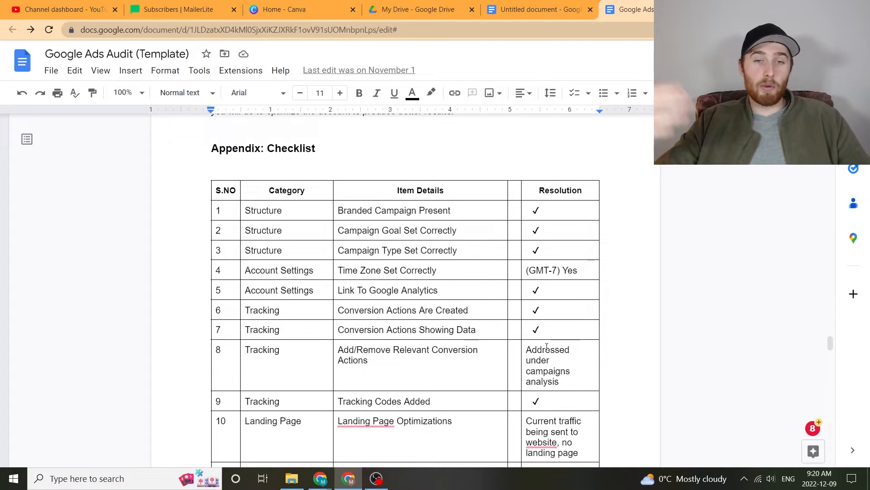
pyautogui.scroll(-3)
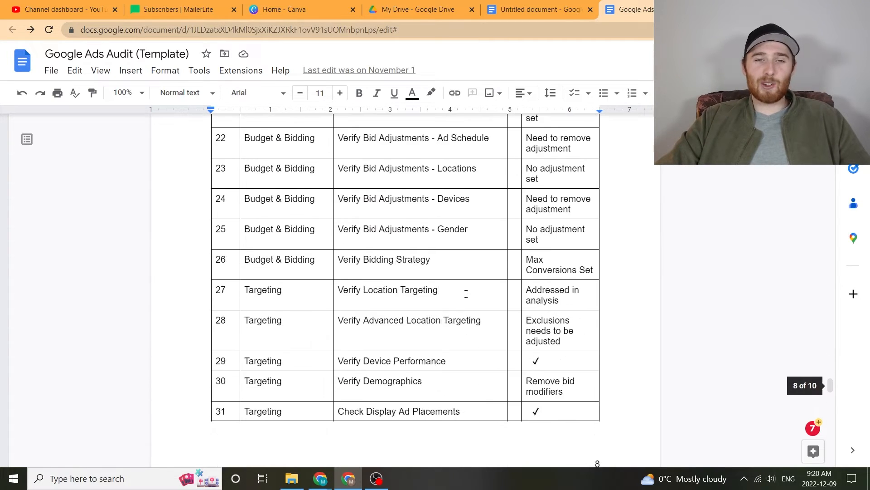
pyautogui.scroll(-3)
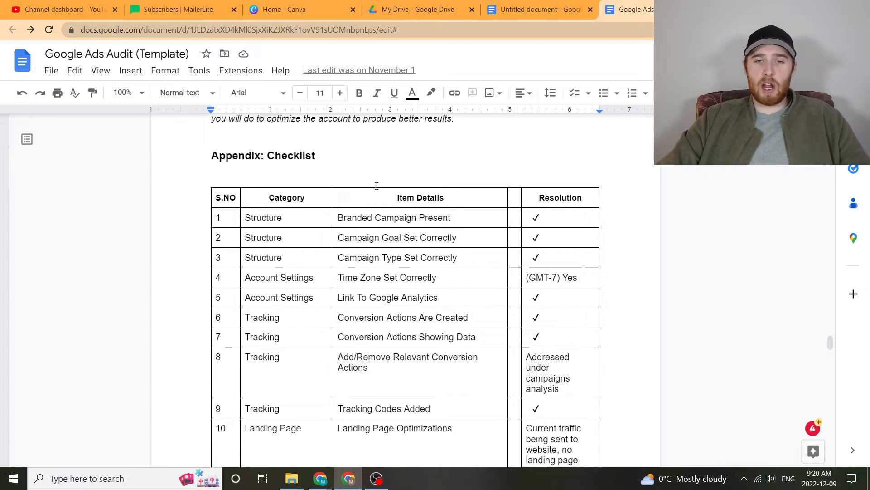
pyautogui.scroll(-3)
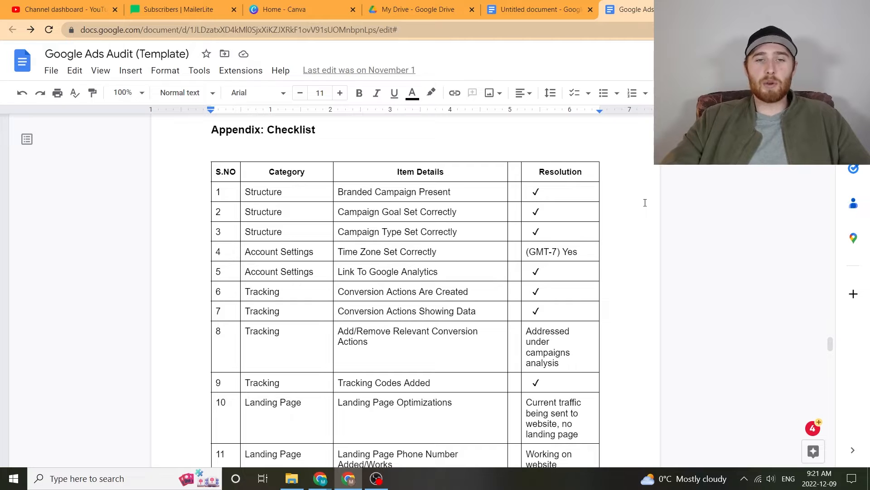
pyautogui.scroll(-3)
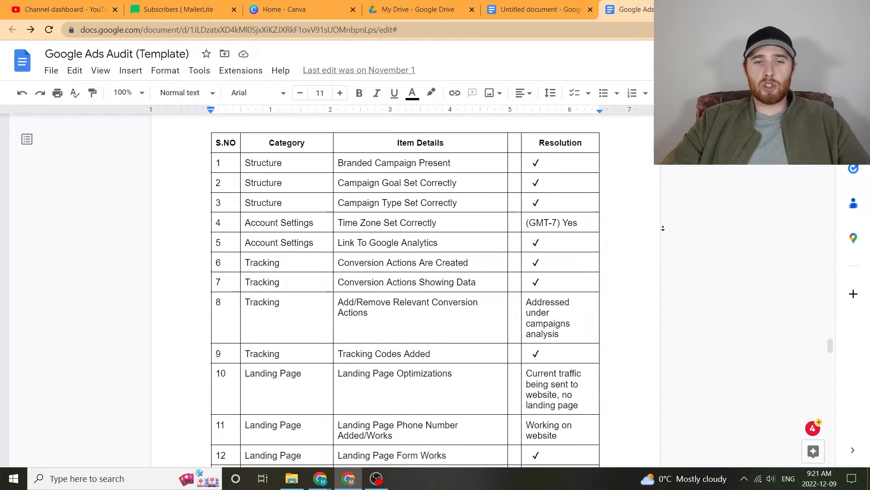
pyautogui.scroll(-3)
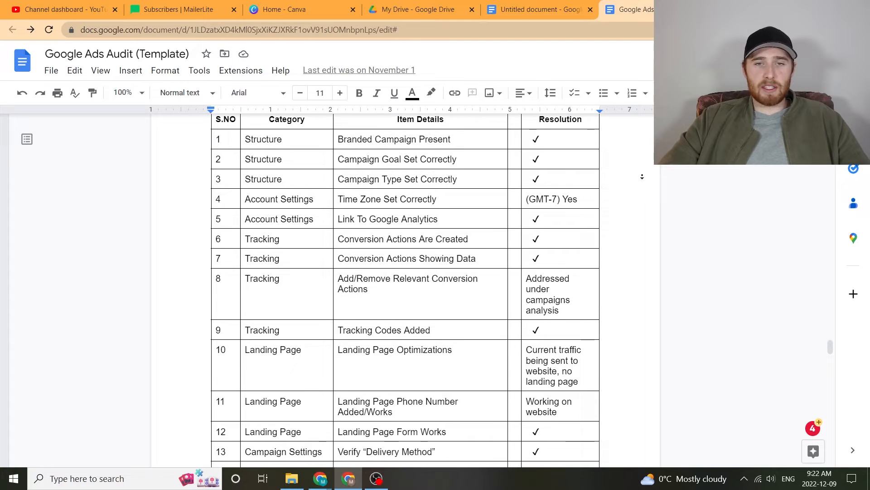
pyautogui.scroll(-3)
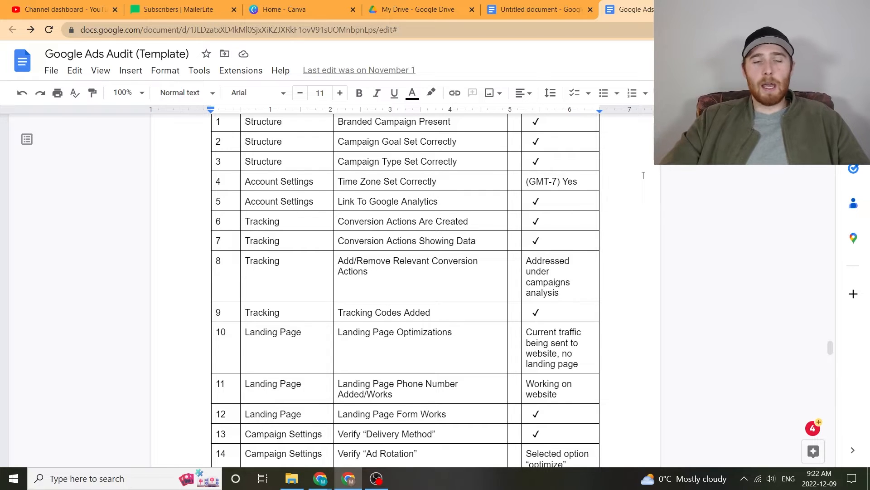
pyautogui.scroll(-3)
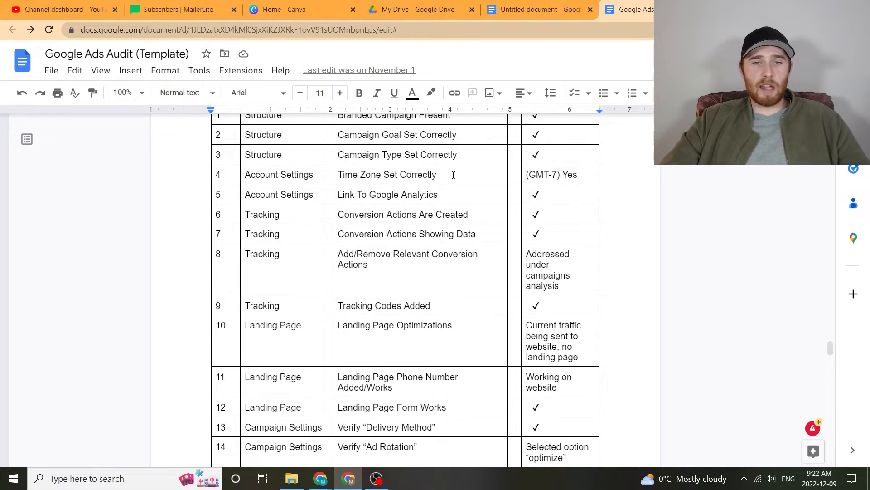
pyautogui.scroll(-3)
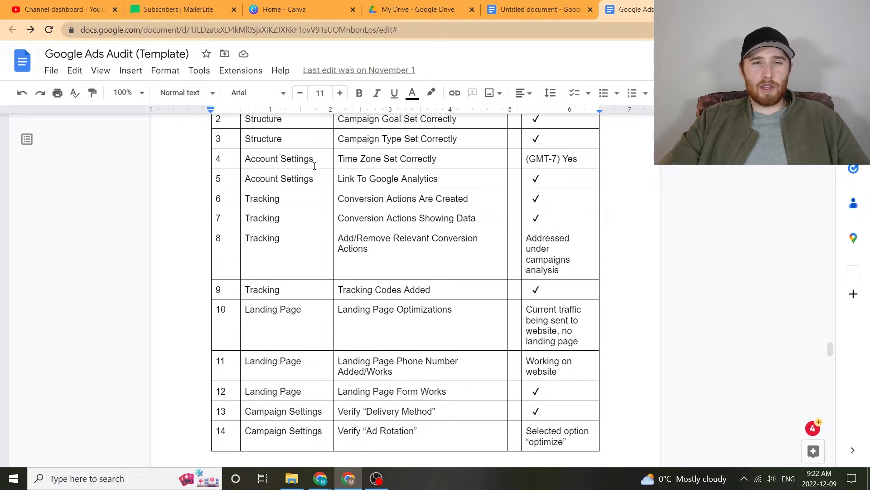
pyautogui.moveTo(716, 185)
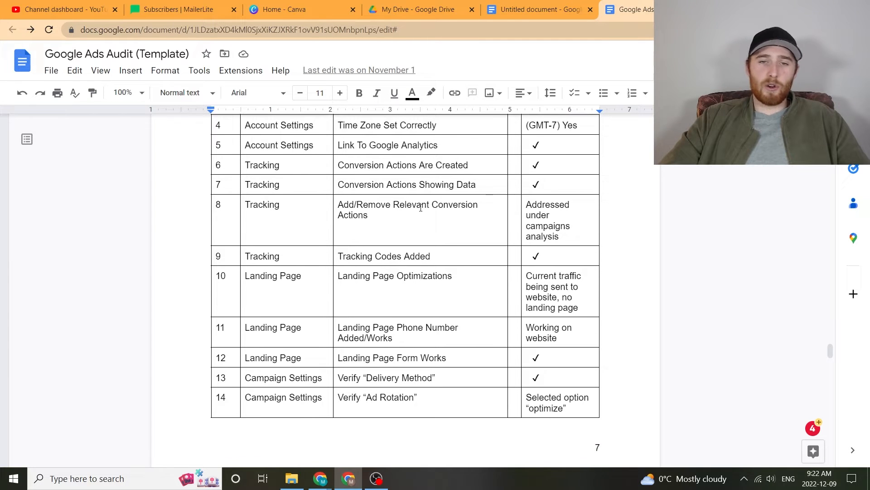
pyautogui.scroll(-3)
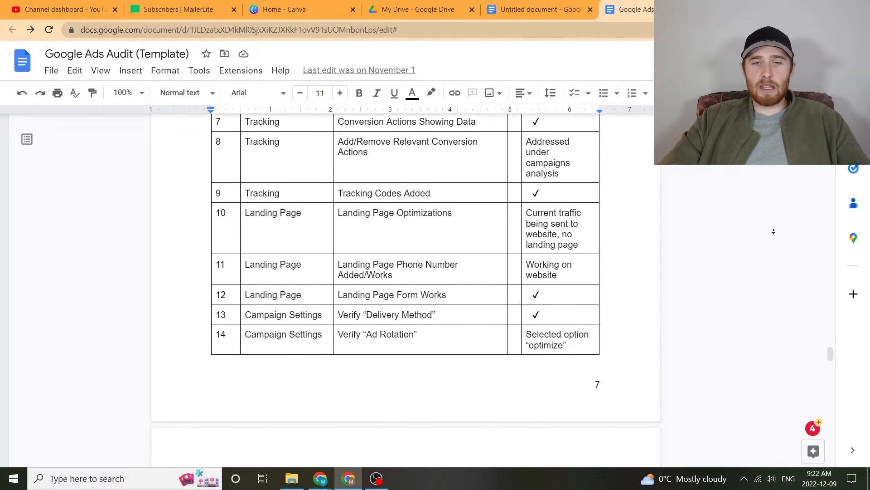
pyautogui.scroll(-3)
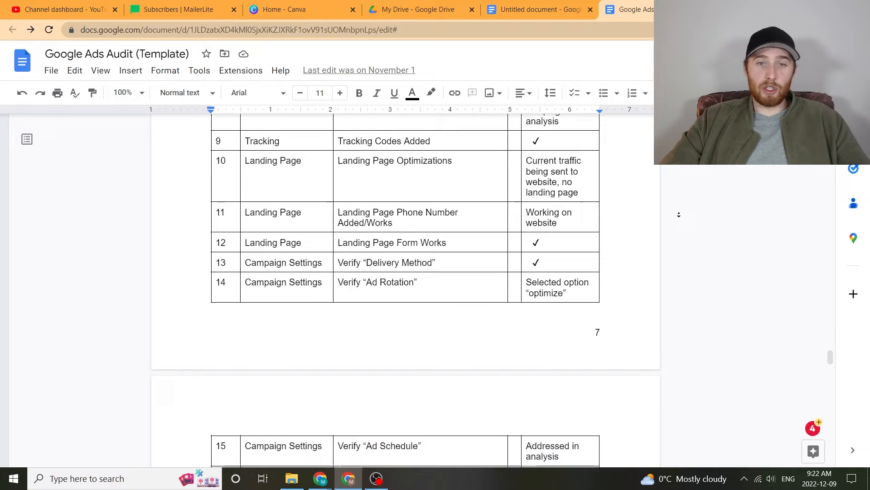
pyautogui.scroll(-3)
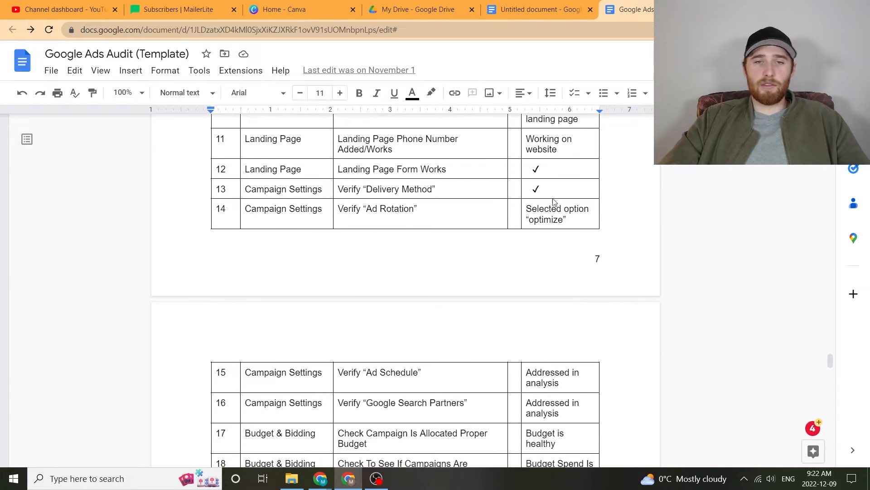
pyautogui.scroll(-3)
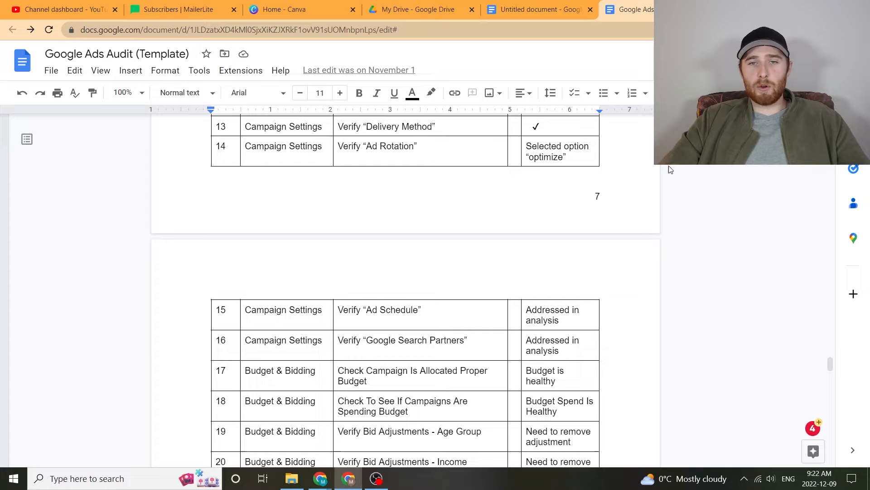
pyautogui.scroll(-3)
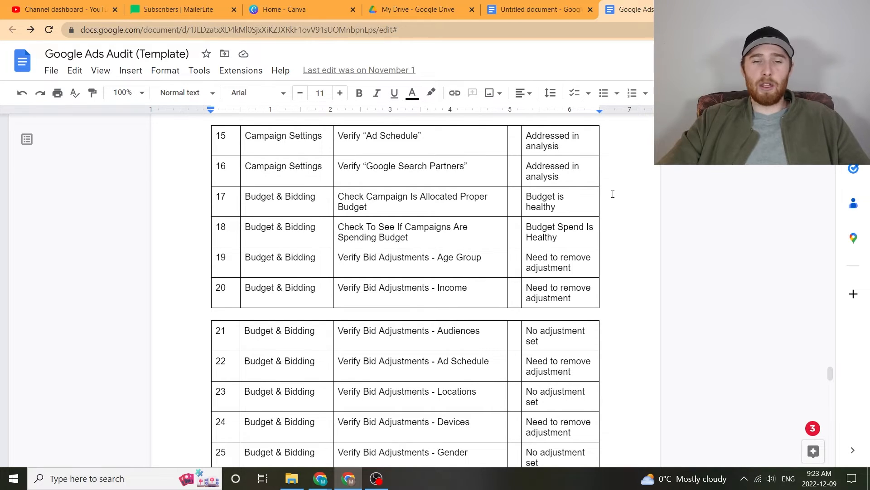
pyautogui.scroll(-3)
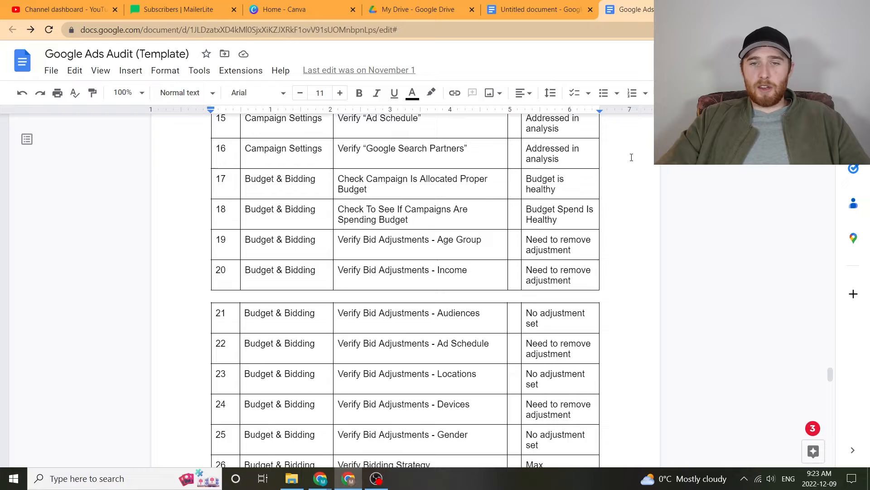
pyautogui.scroll(-3)
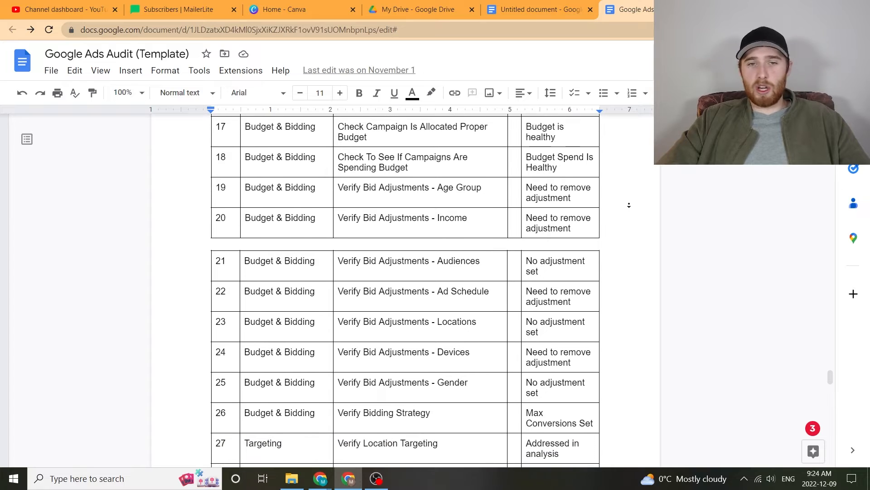
pyautogui.scroll(-3)
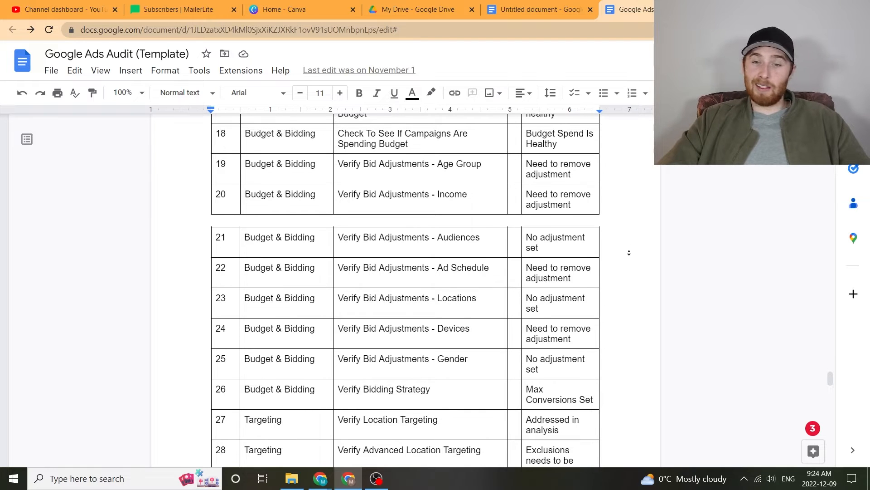
pyautogui.scroll(-3)
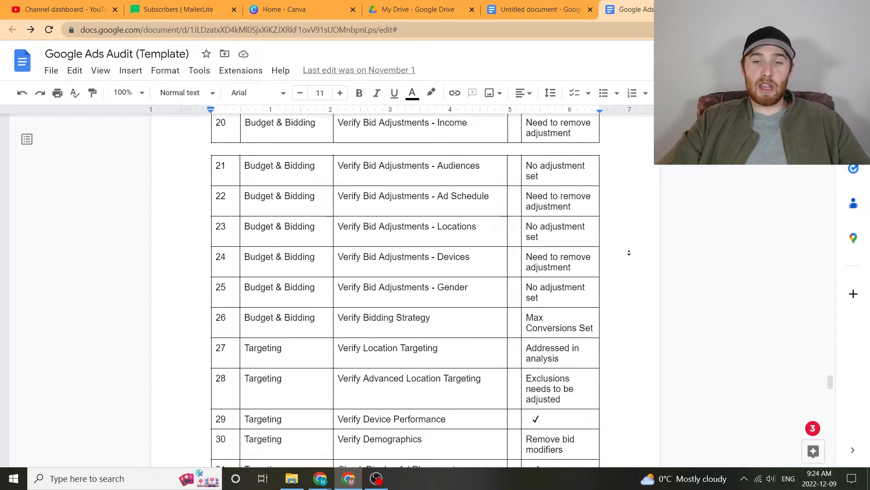
pyautogui.scroll(-3)
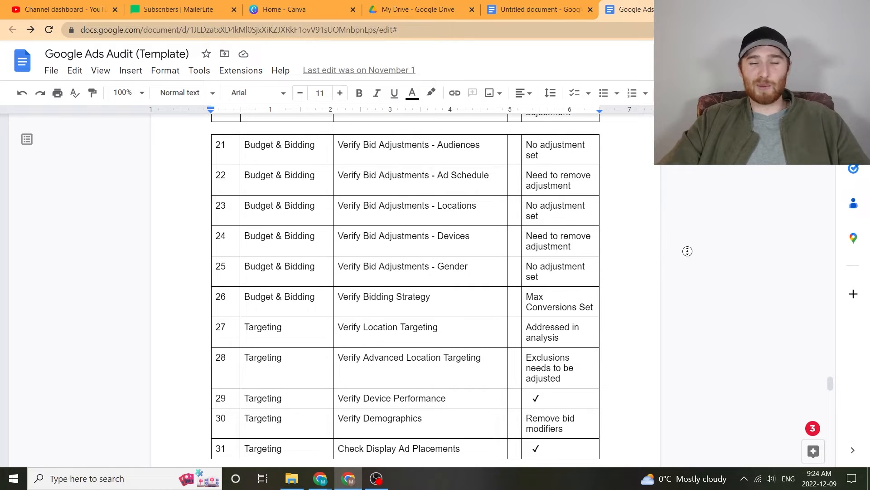
pyautogui.scroll(-3)
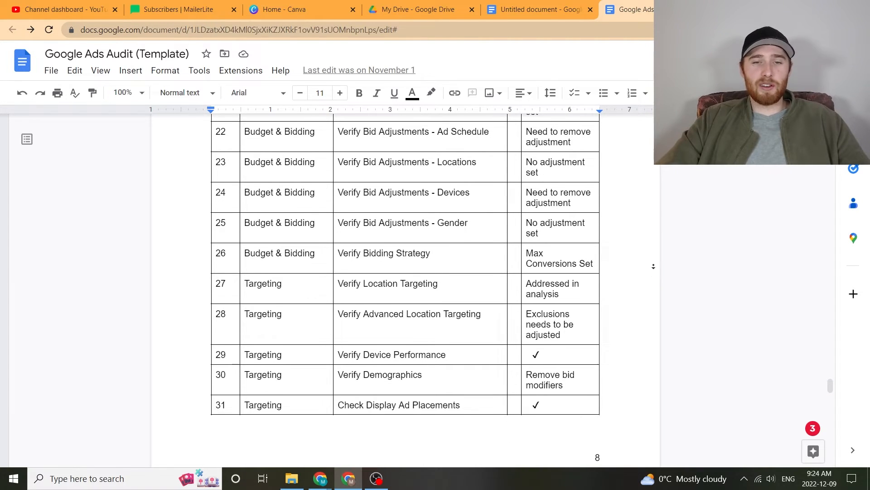
pyautogui.scroll(-3)
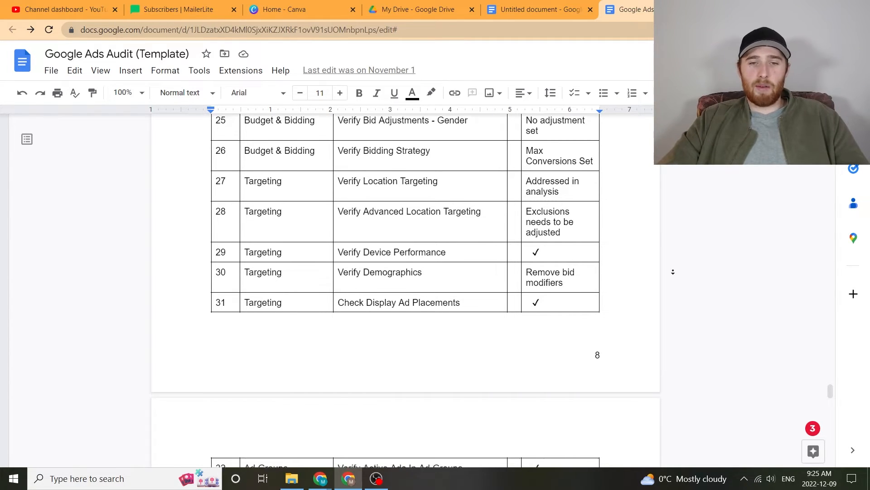
# Scroll down the checklist table to the Keywords and Quality Score rows 47–52
pyautogui.scroll(-3)
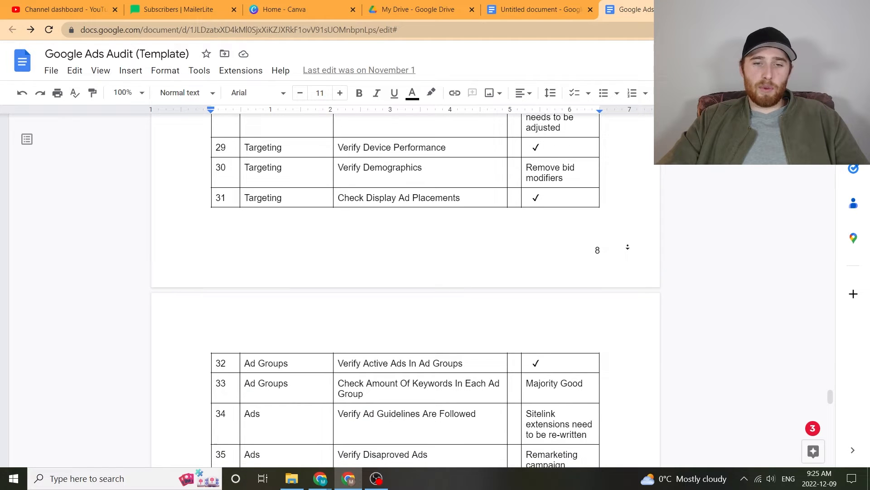
pyautogui.scroll(-3)
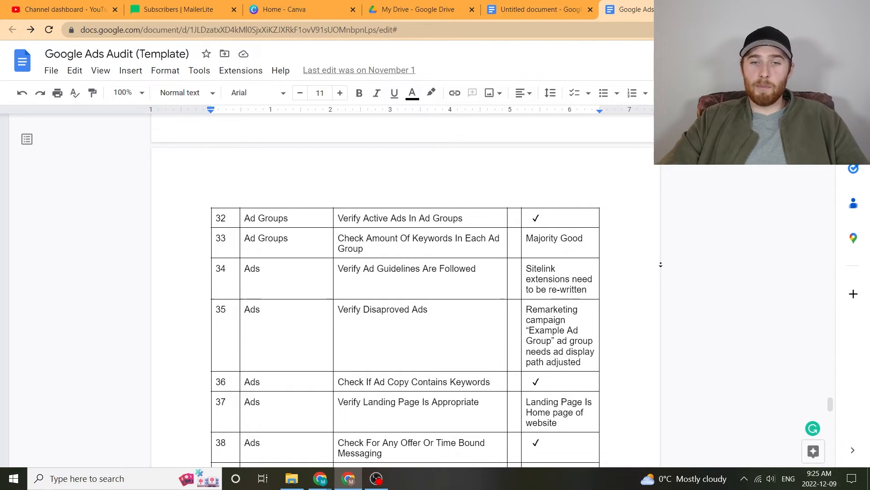
pyautogui.scroll(-3)
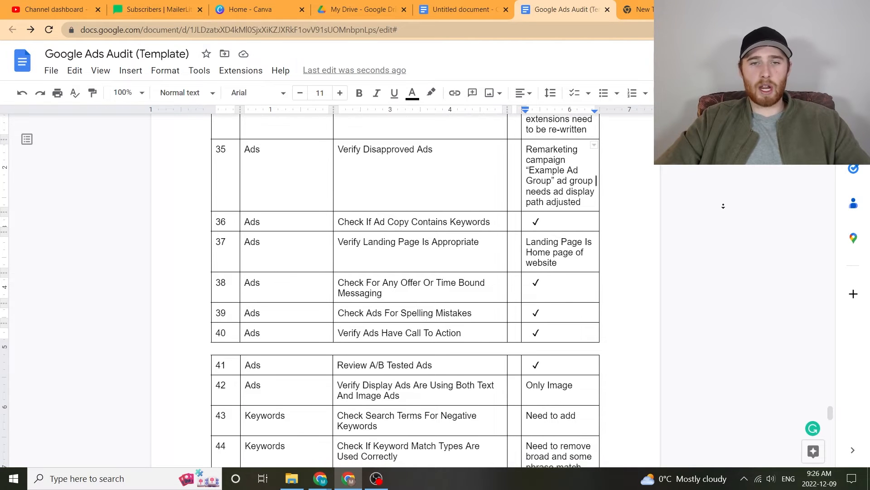
pyautogui.scroll(-3)
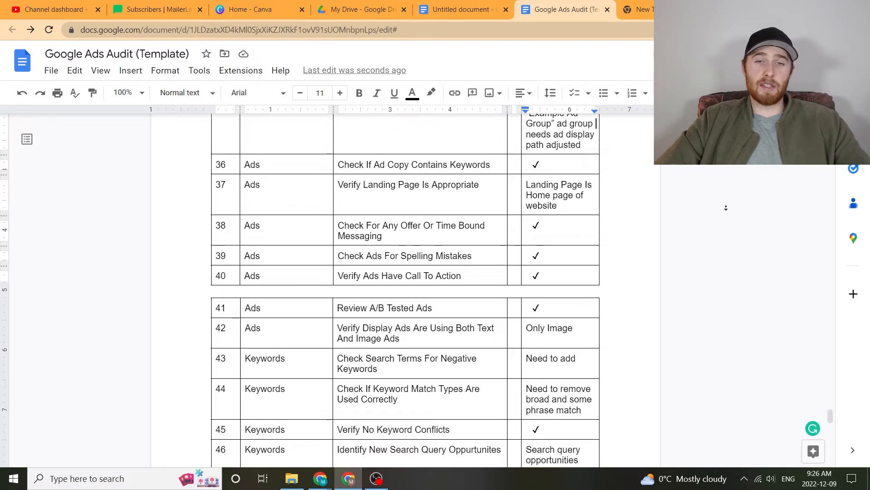
pyautogui.scroll(-3)
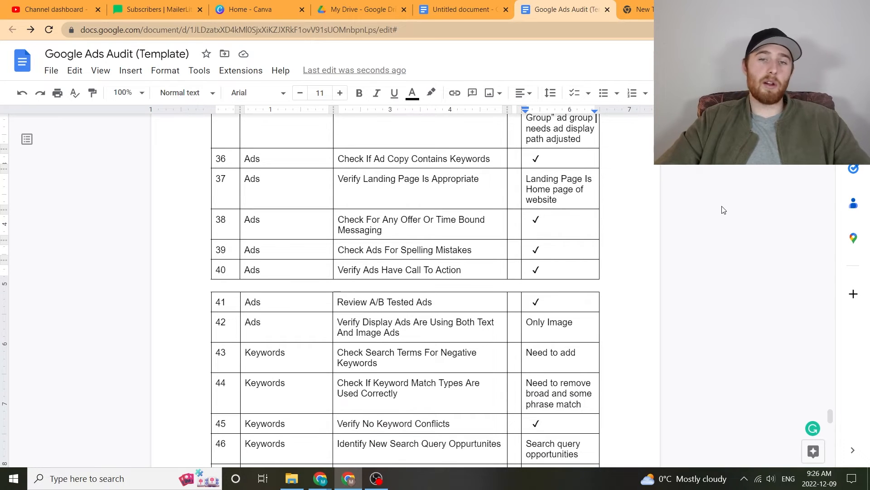
pyautogui.moveTo(714, 214)
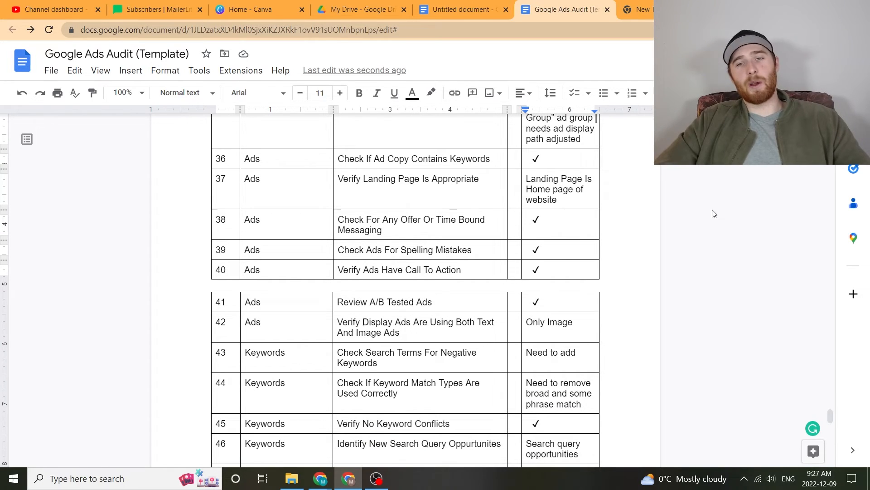
pyautogui.scroll(-3)
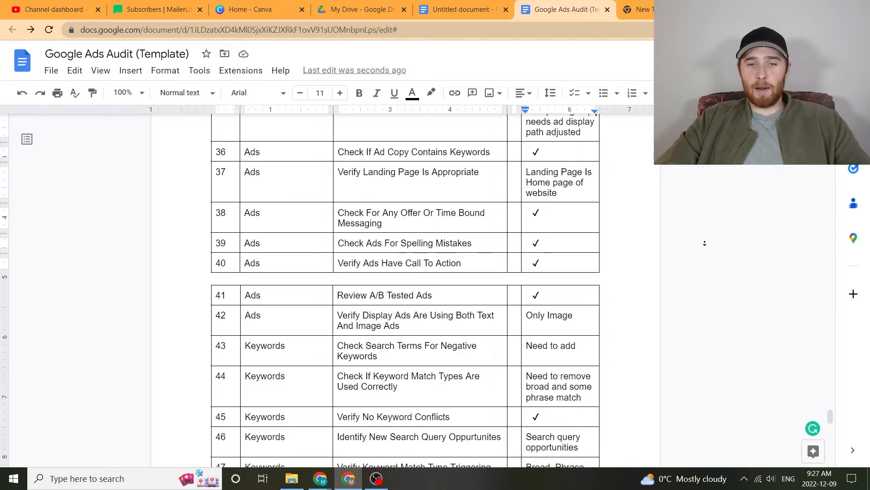
pyautogui.scroll(-3)
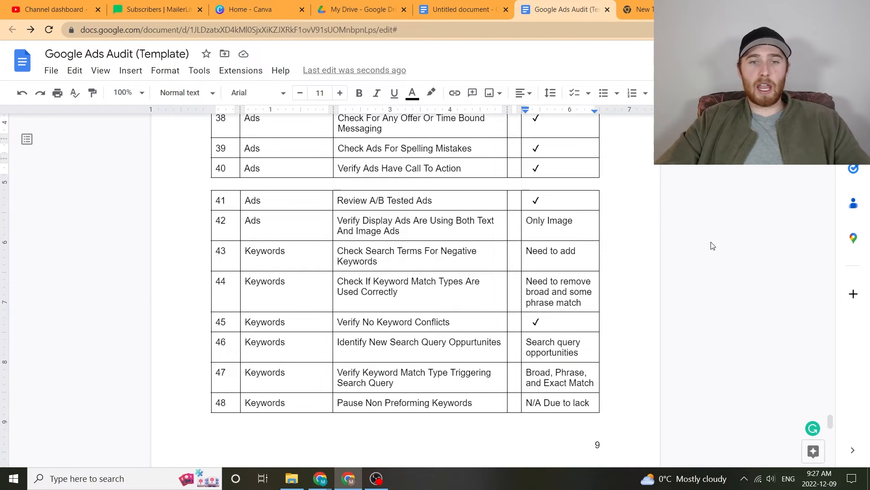
pyautogui.scroll(-3)
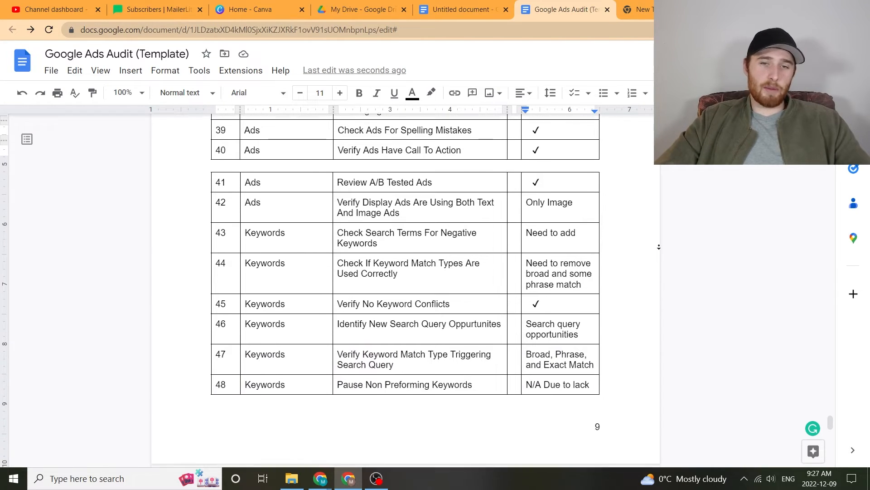
pyautogui.scroll(-3)
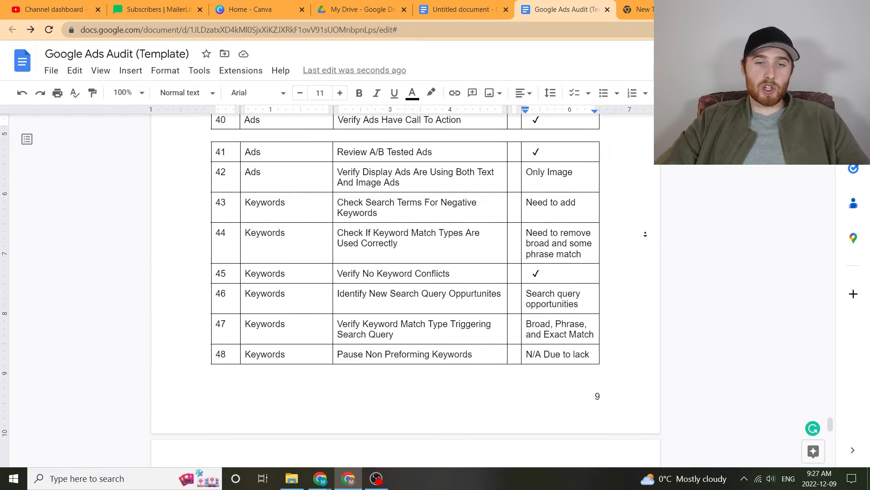
pyautogui.scroll(-3)
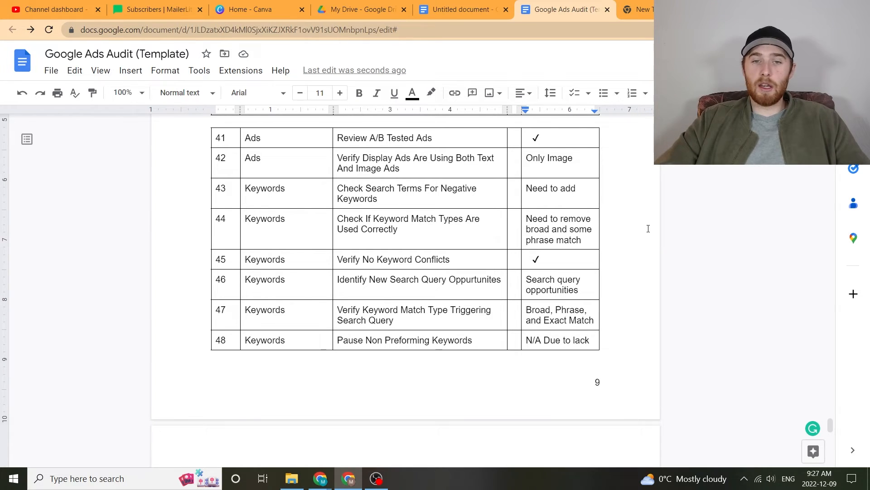
pyautogui.scroll(-3)
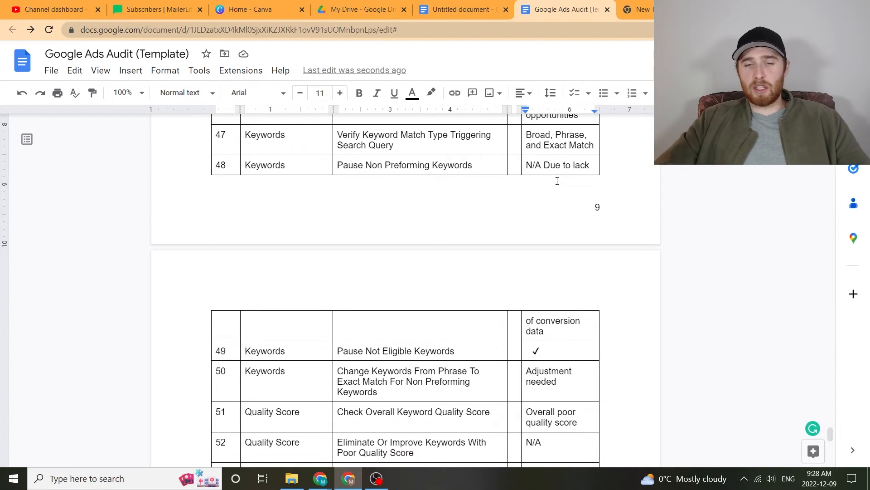
# Scroll to the end of the checklist at the Remarketing rows, item 60
pyautogui.scroll(-3)
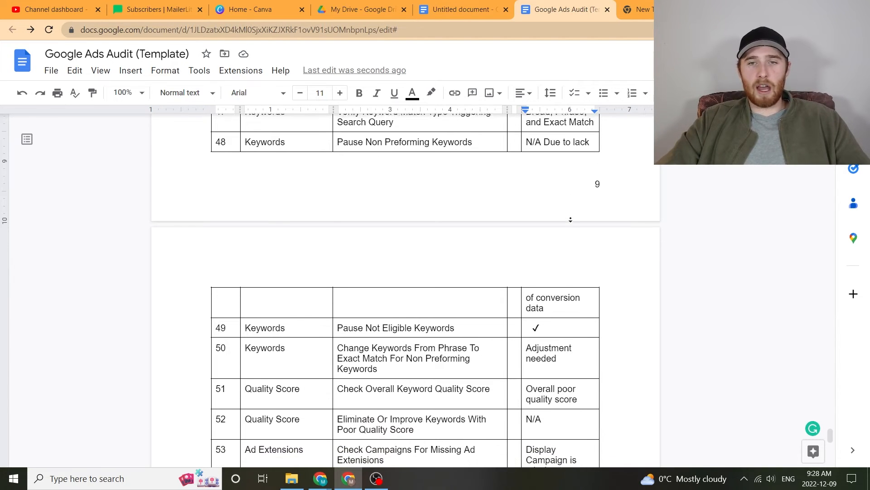
pyautogui.scroll(-3)
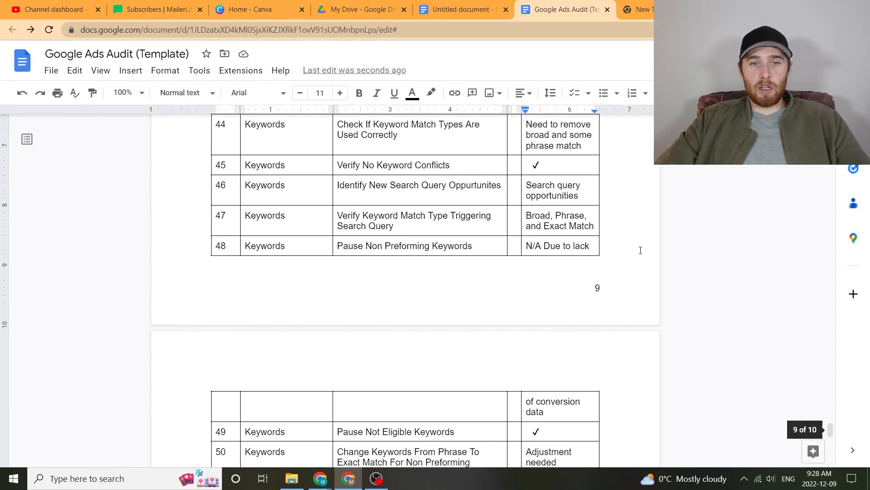
pyautogui.scroll(-3)
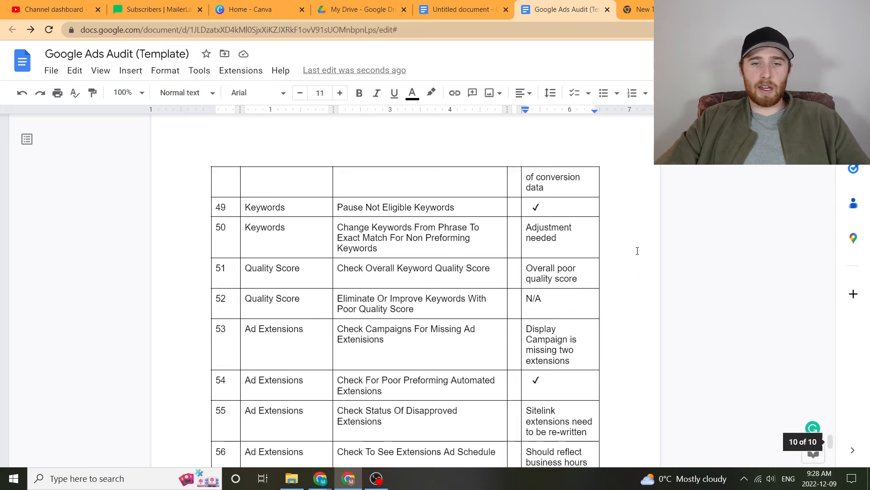
pyautogui.scroll(-3)
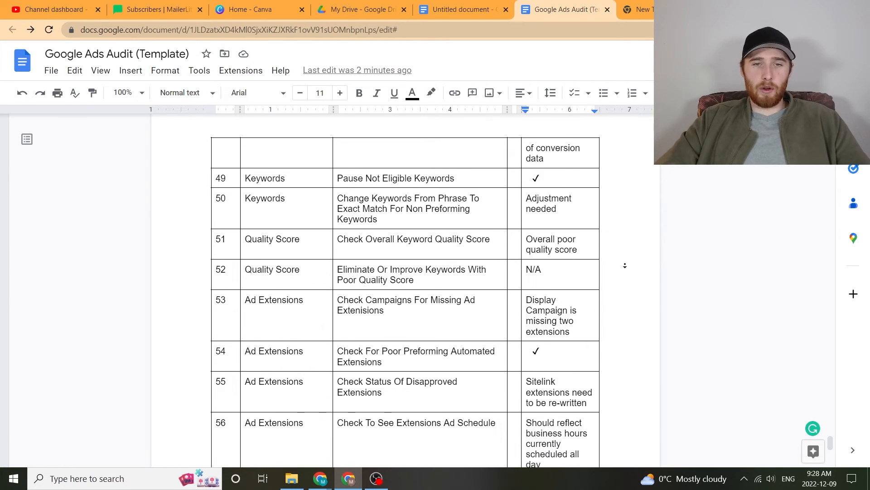
pyautogui.scroll(-3)
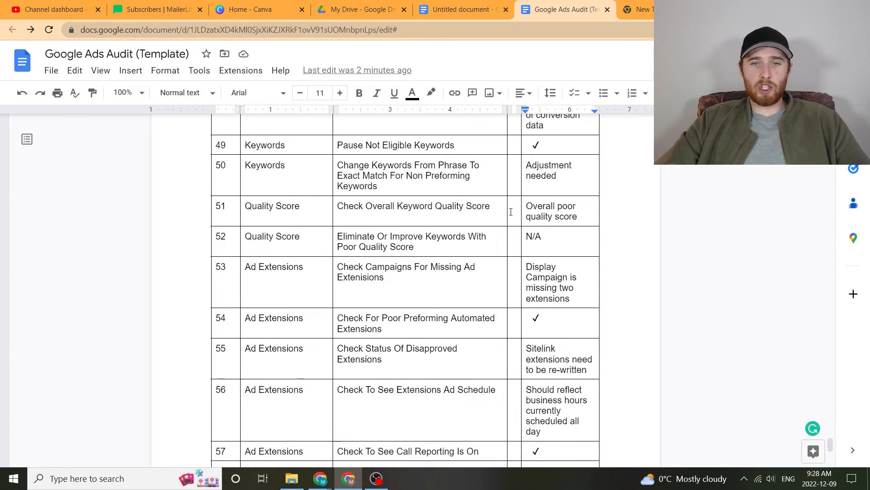
pyautogui.scroll(-3)
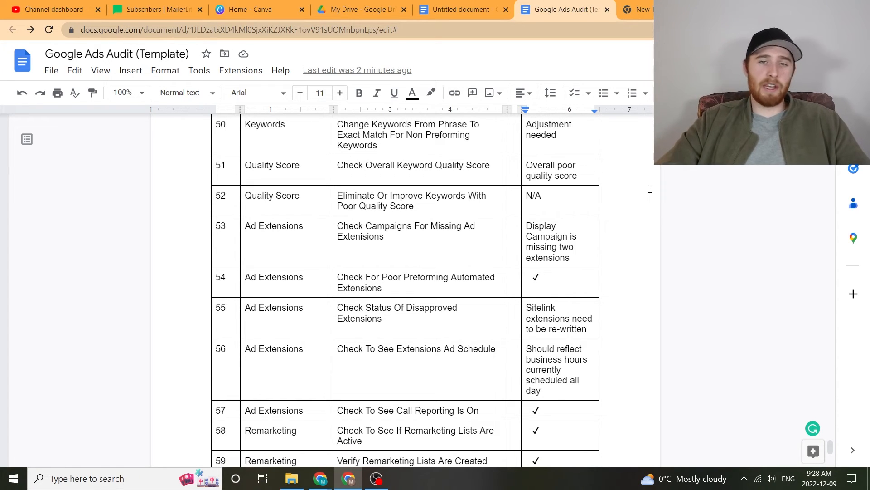
pyautogui.scroll(-3)
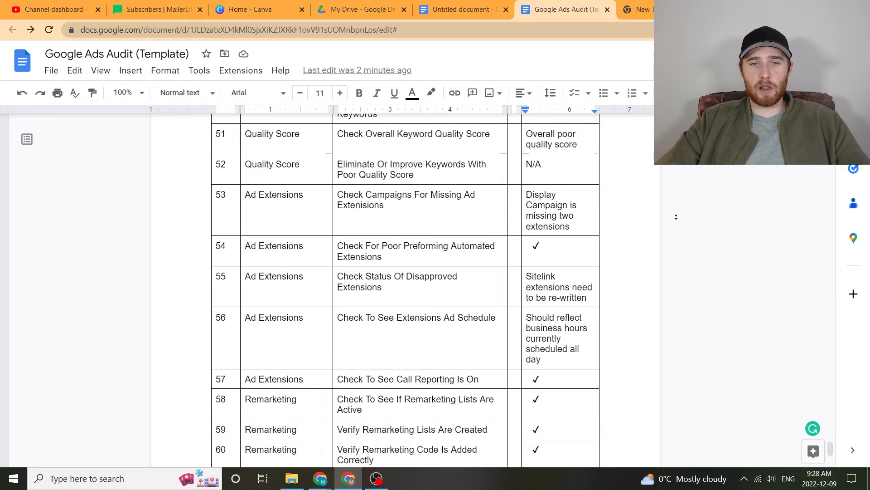
pyautogui.scroll(-3)
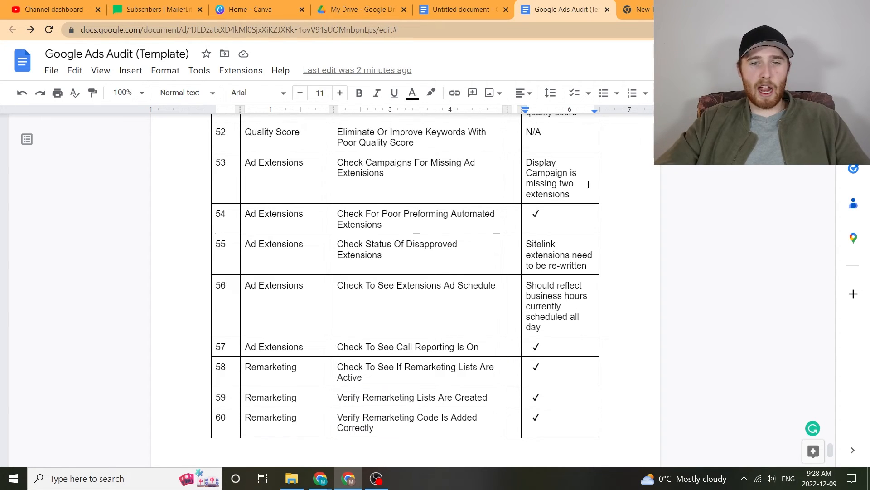
pyautogui.scroll(-3)
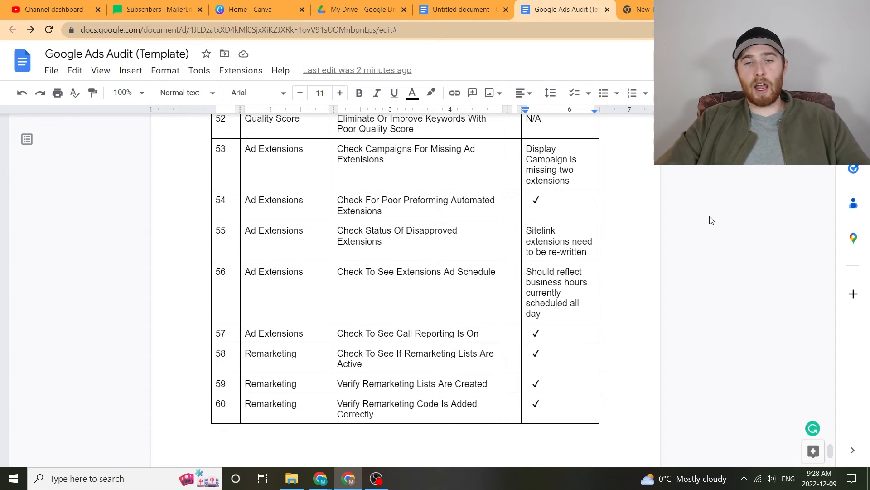
# Return to the '1. All Campaigns' analysis list for the XYZ Campaign
pyautogui.scroll(-3)
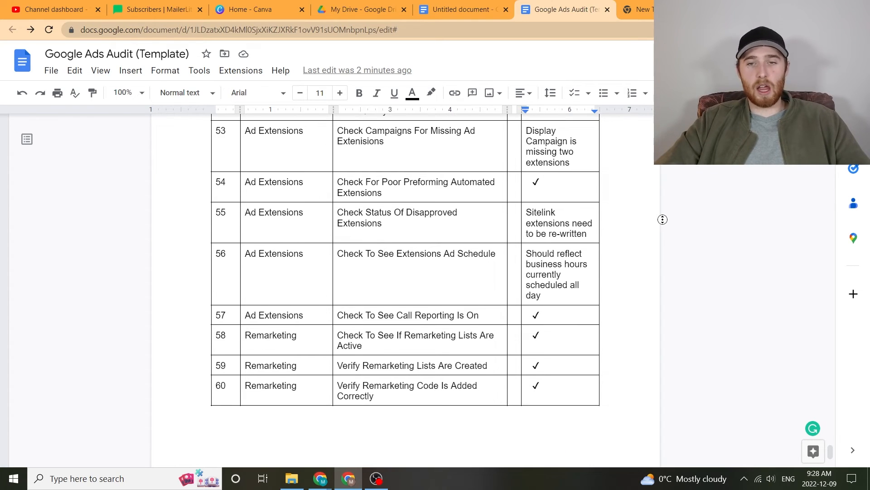
pyautogui.scroll(-3)
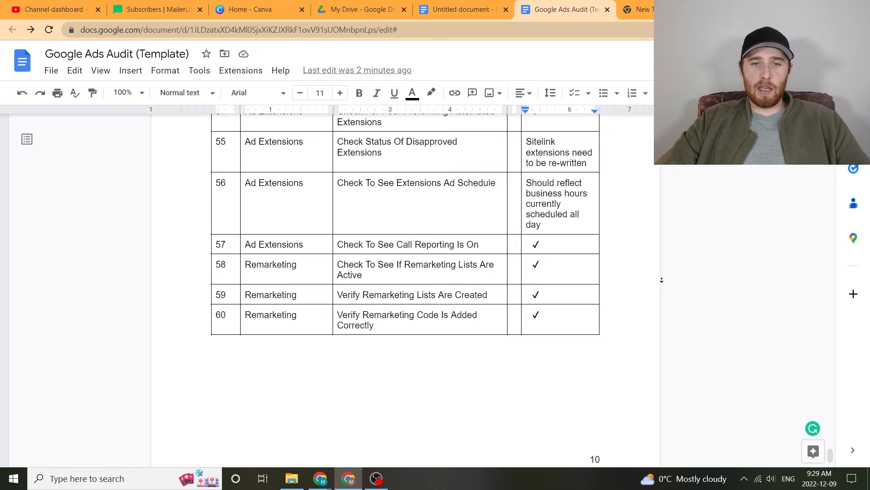
pyautogui.scroll(-3)
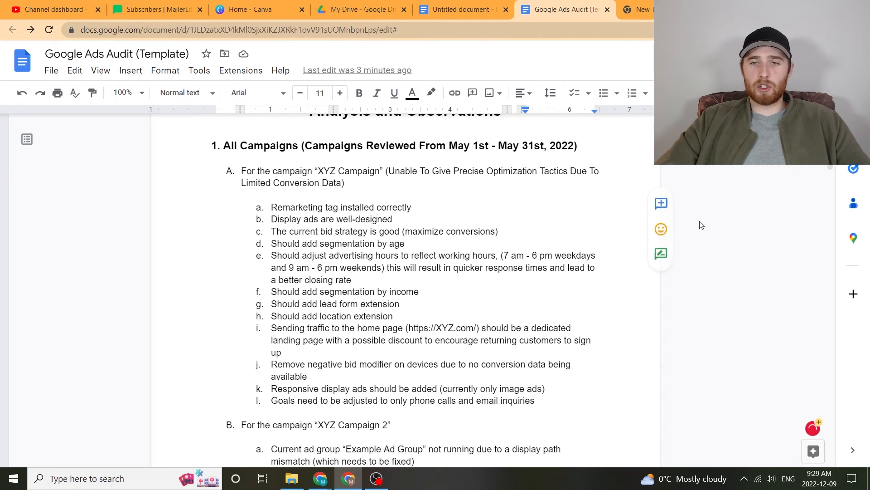
# Scroll down to sections 7 Landing Page, 8 Speed Test and 9 Overall Account Strategy
pyautogui.scroll(-3)
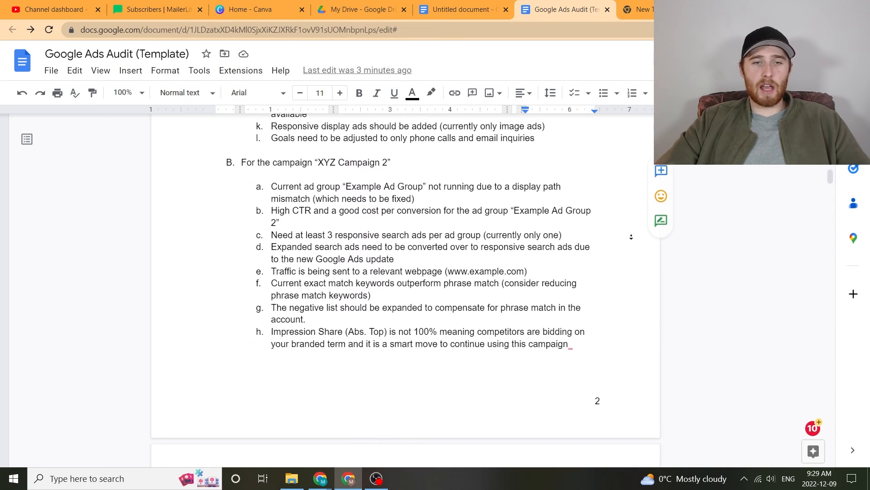
pyautogui.scroll(-3)
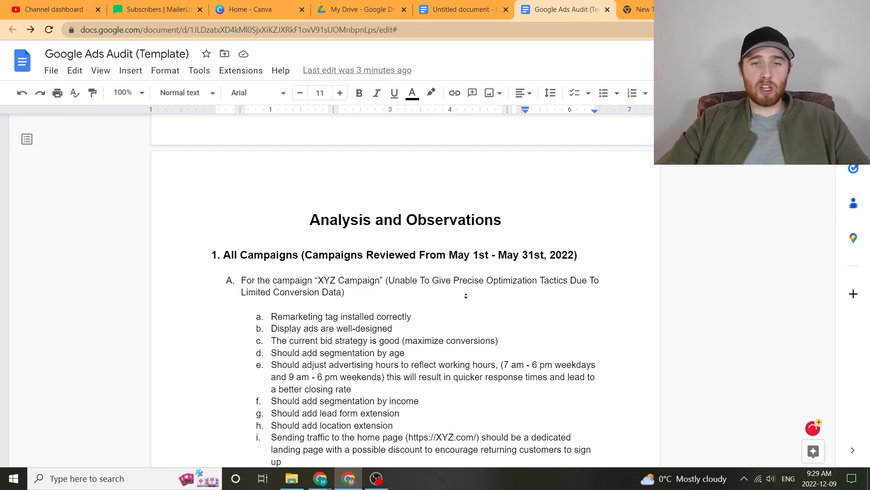
pyautogui.scroll(-3)
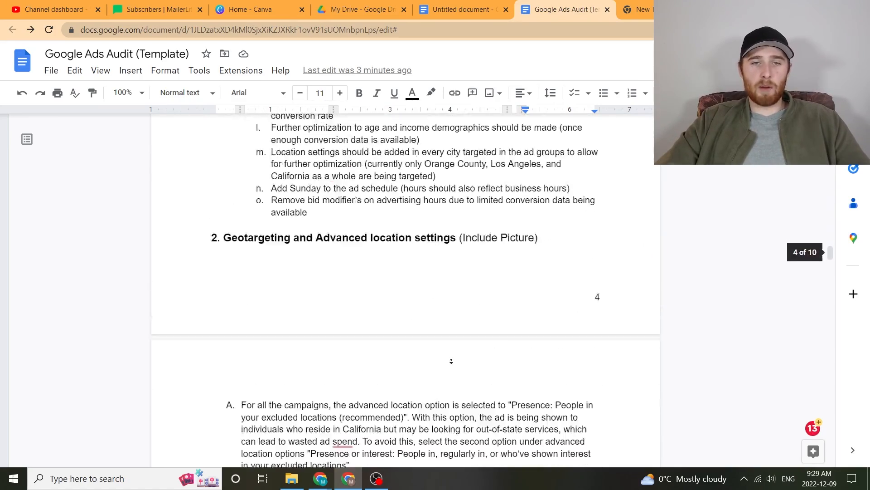
pyautogui.scroll(-3)
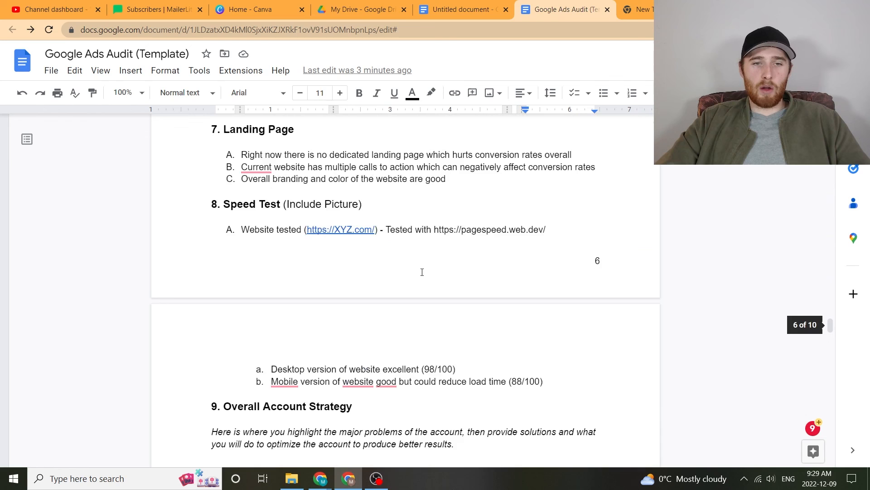